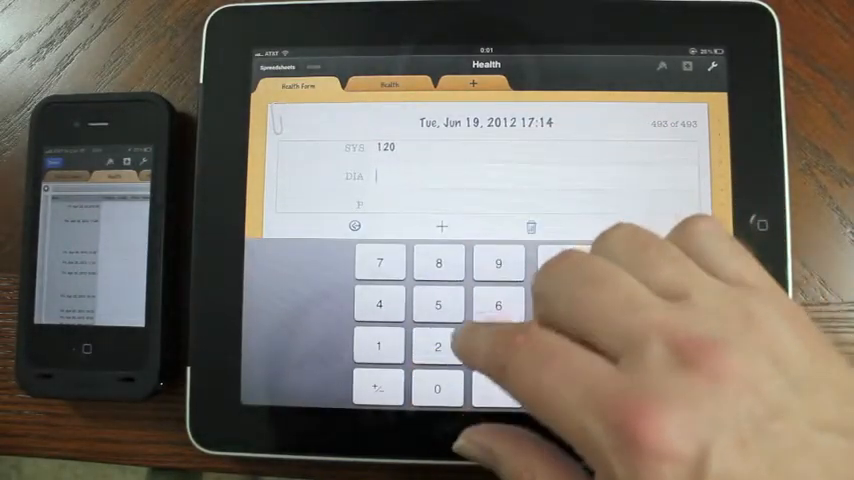
Step: Select the DIA field of the Jun 19, 2012 record to enter 75
click(439, 304)
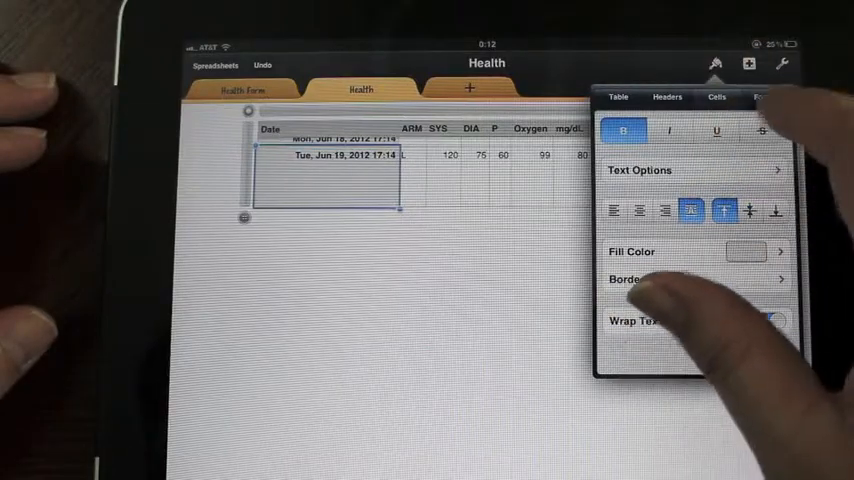
Step: Review the available Date & Time formats, then close the Format popover
click(765, 97)
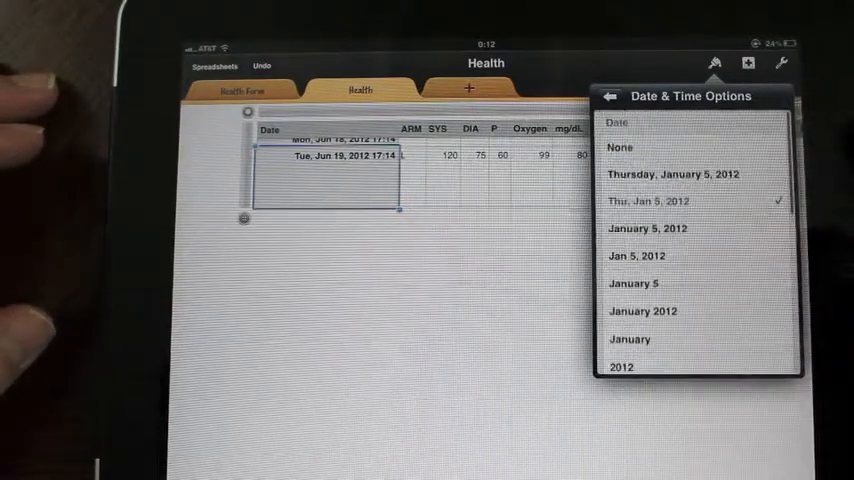
click(608, 97)
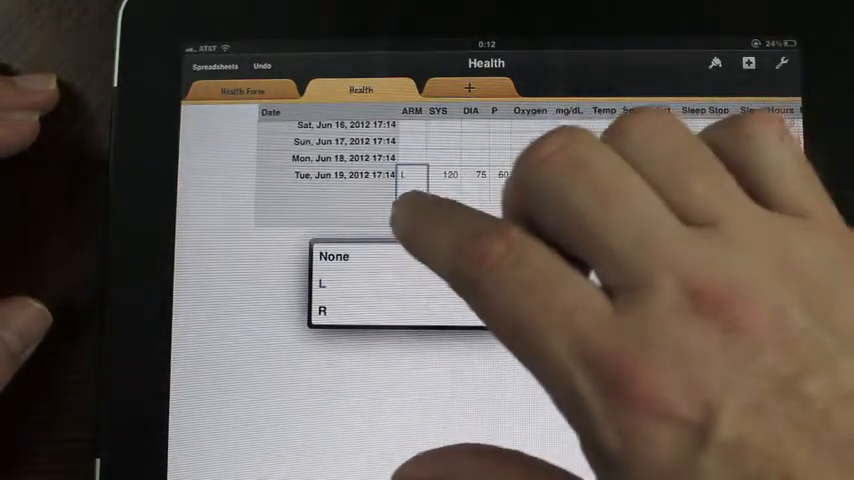
Step: Choose L as the measured arm in the ARM pop-up menu
click(322, 283)
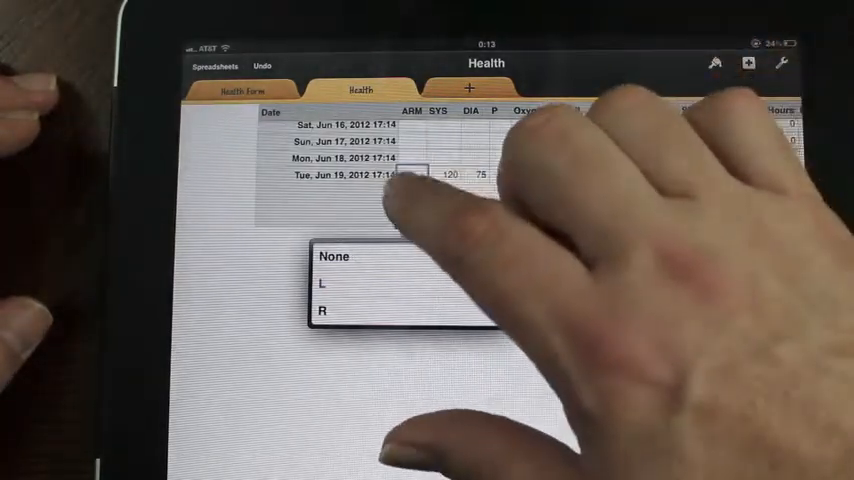
click(322, 283)
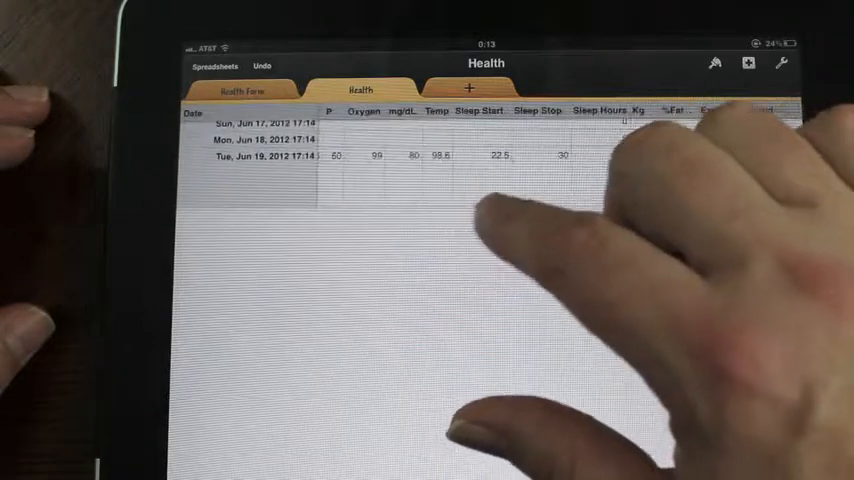
Step: Scroll across the remaining columns and bring up the New Sheet / New Form menu
scroll(left, 3)
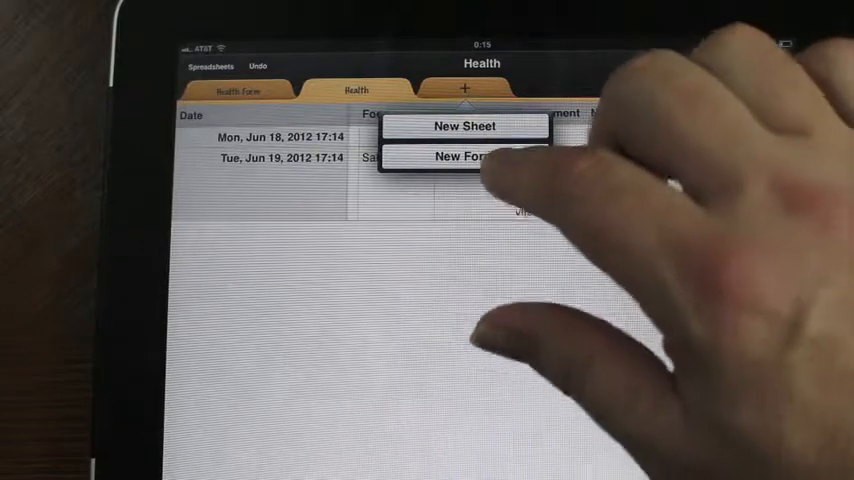
click(453, 157)
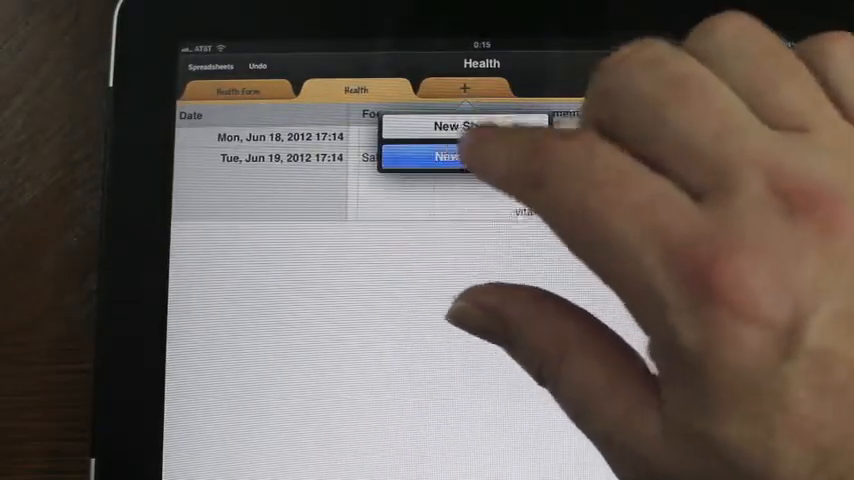
Step: Add an empty form, peek at the Health sheet, and return to the Empty Form tab
click(450, 155)
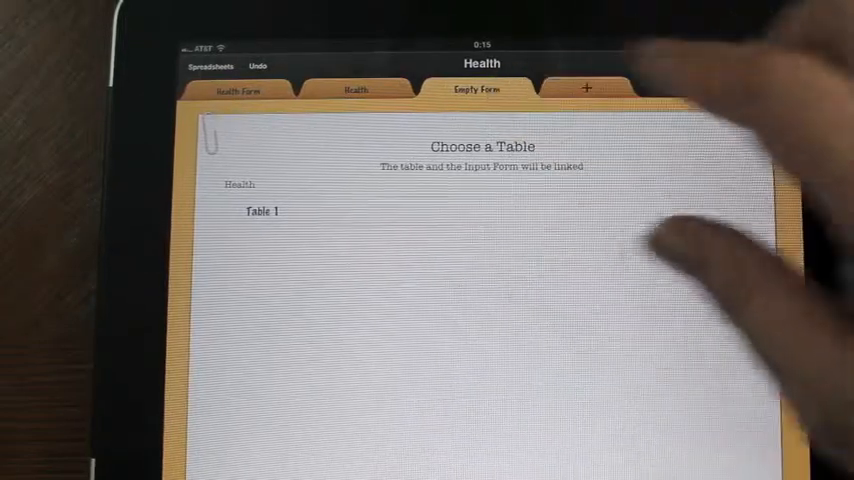
click(356, 89)
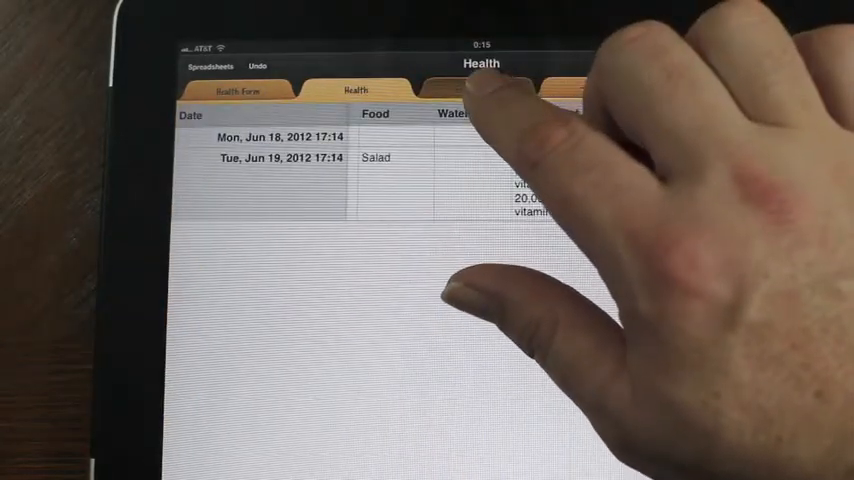
click(465, 90)
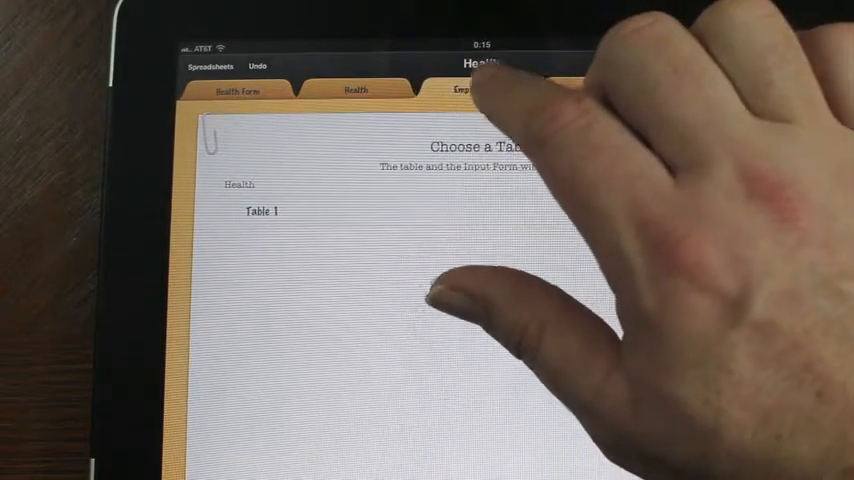
click(355, 90)
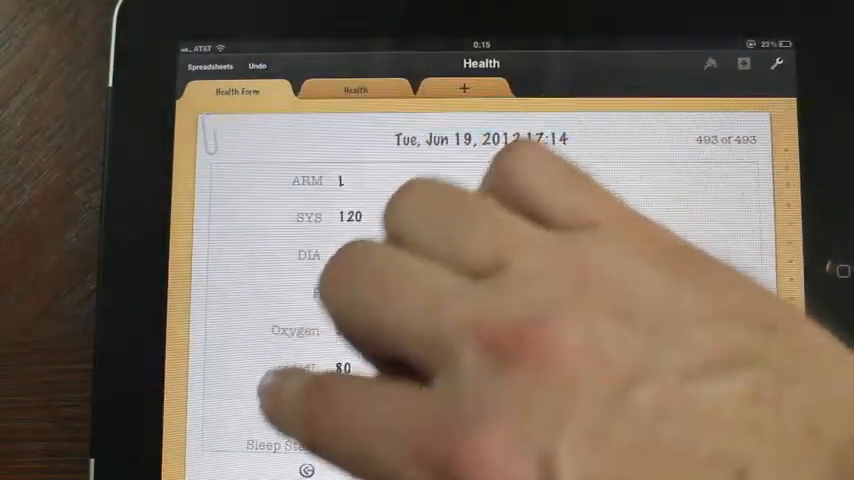
Step: Scroll down record 493 to show Kg 95, %Fat 18, Triathlon and supplements
scroll(down, 3)
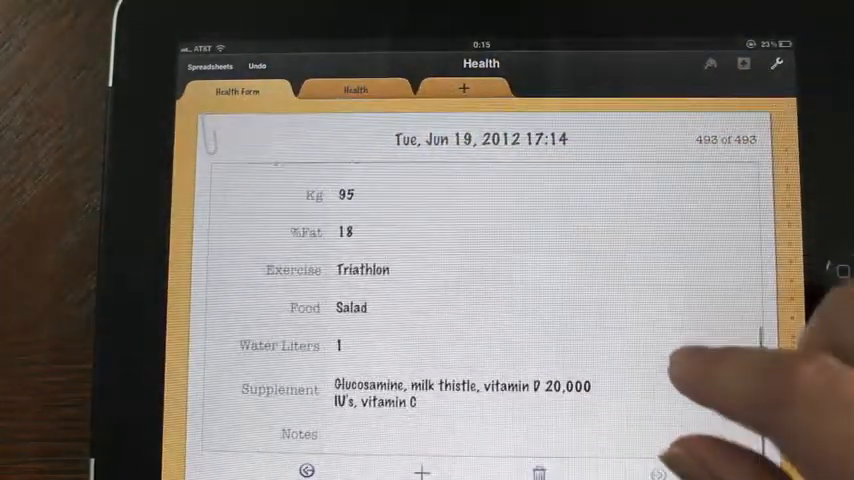